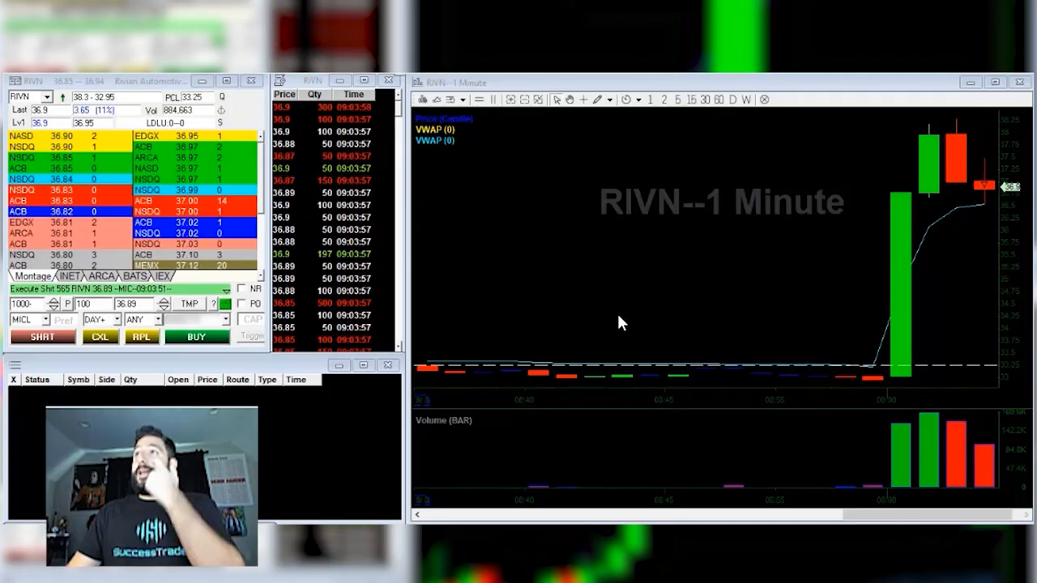
{"action": "mouse_move", "coordinate": [903, 334]}
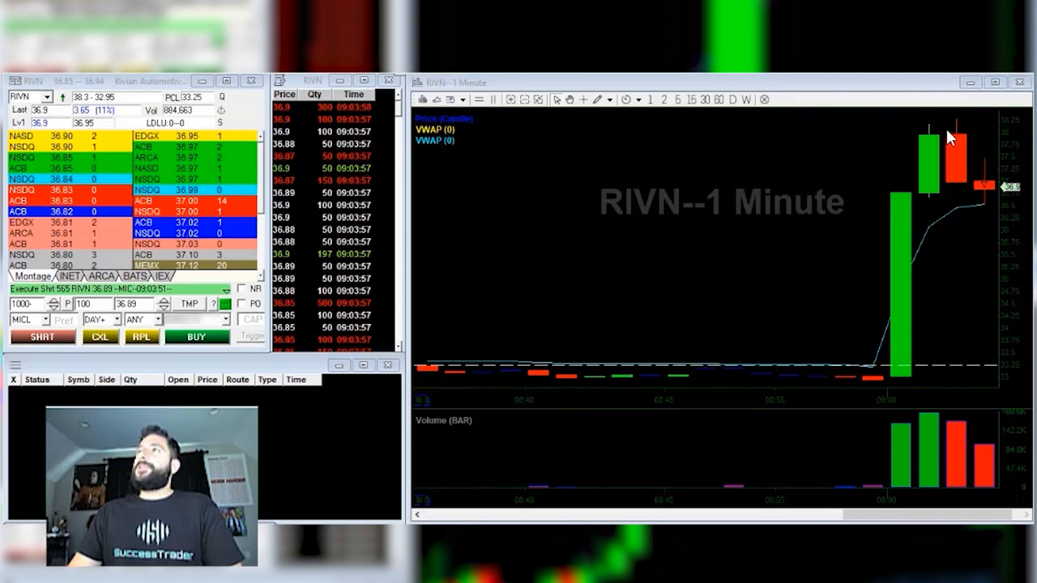
{"action": "mouse_move", "coordinate": [944, 185]}
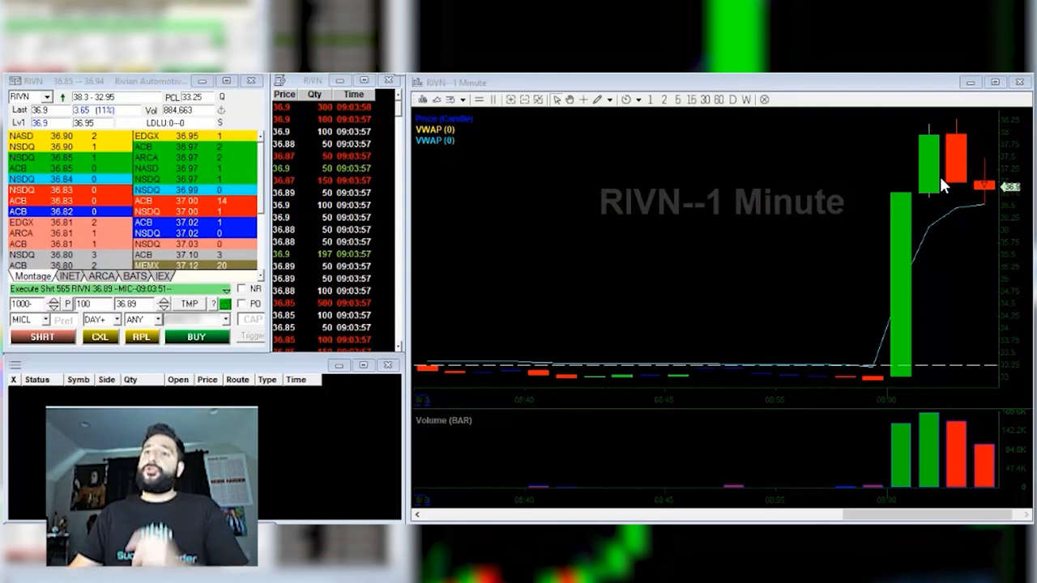
{"action": "mouse_move", "coordinate": [760, 372]}
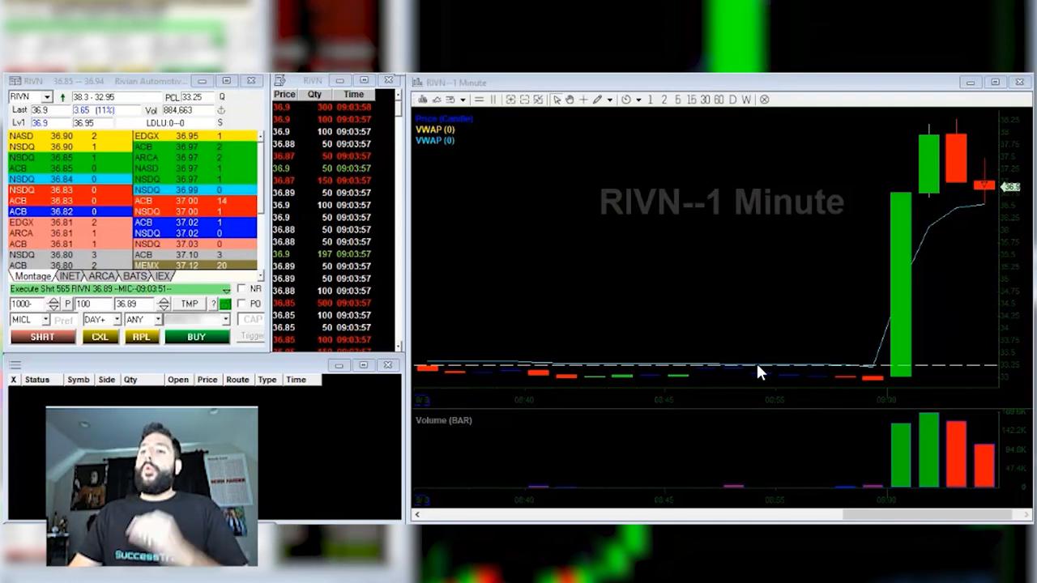
{"action": "mouse_move", "coordinate": [985, 124]}
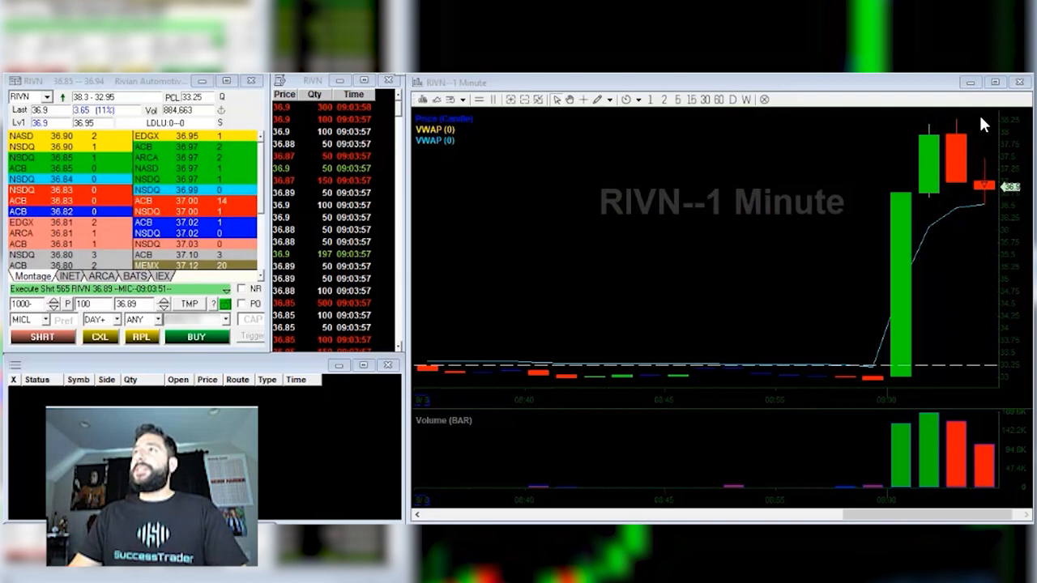
{"action": "mouse_move", "coordinate": [930, 141]}
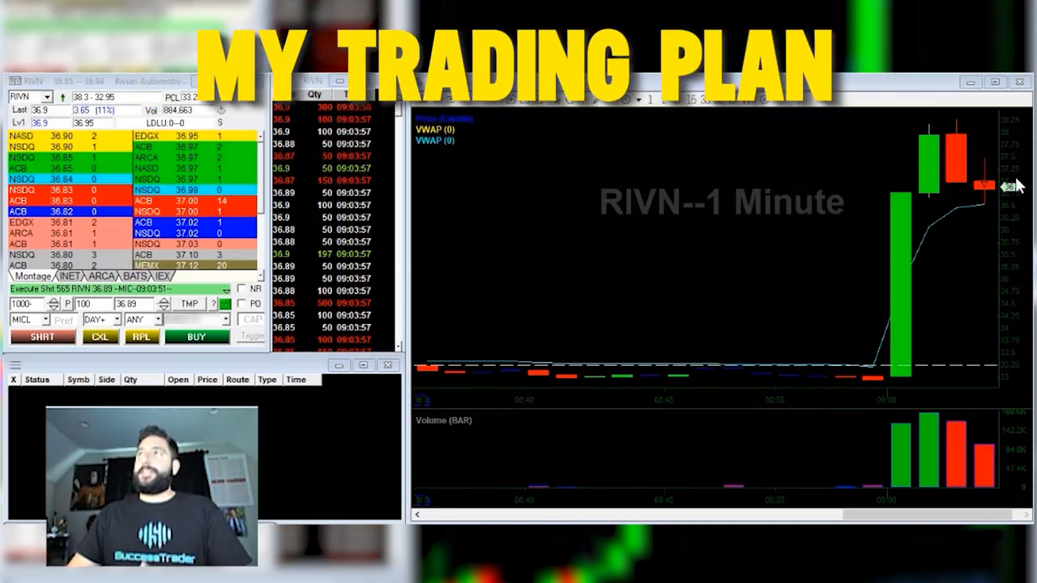
{"action": "mouse_move", "coordinate": [1017, 212]}
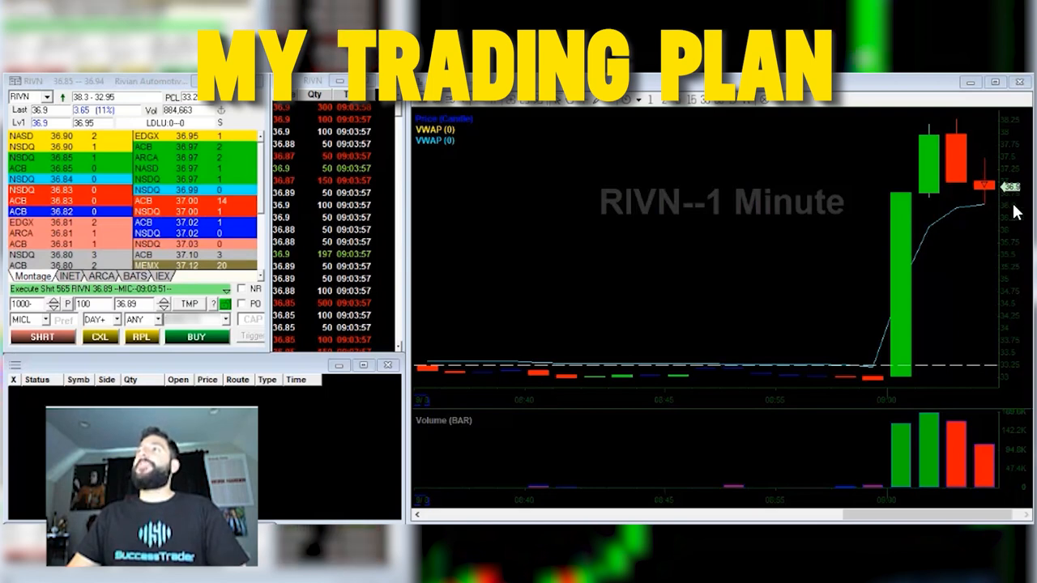
{"action": "mouse_move", "coordinate": [998, 226]}
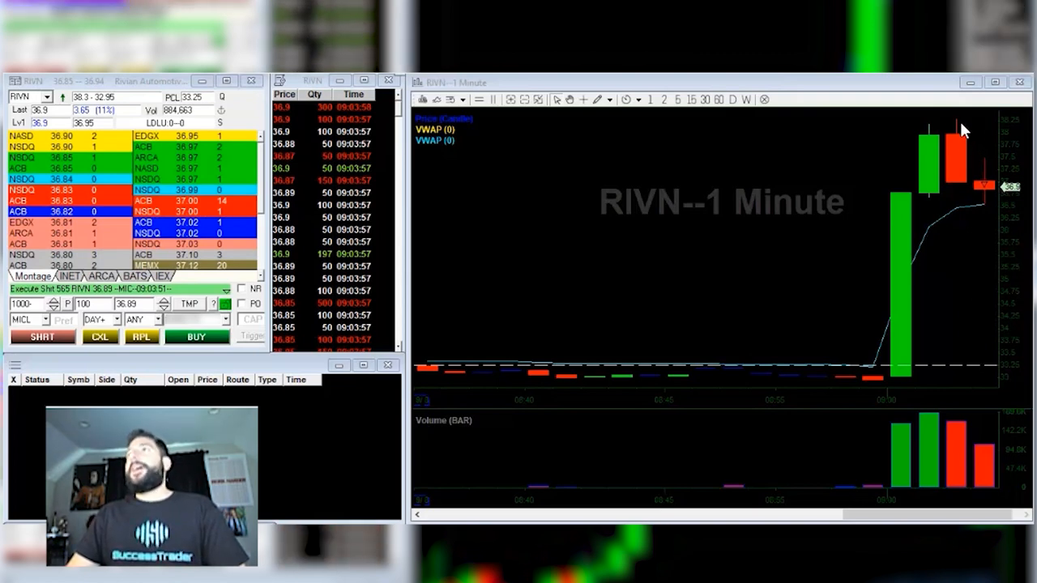
{"action": "mouse_move", "coordinate": [843, 154]}
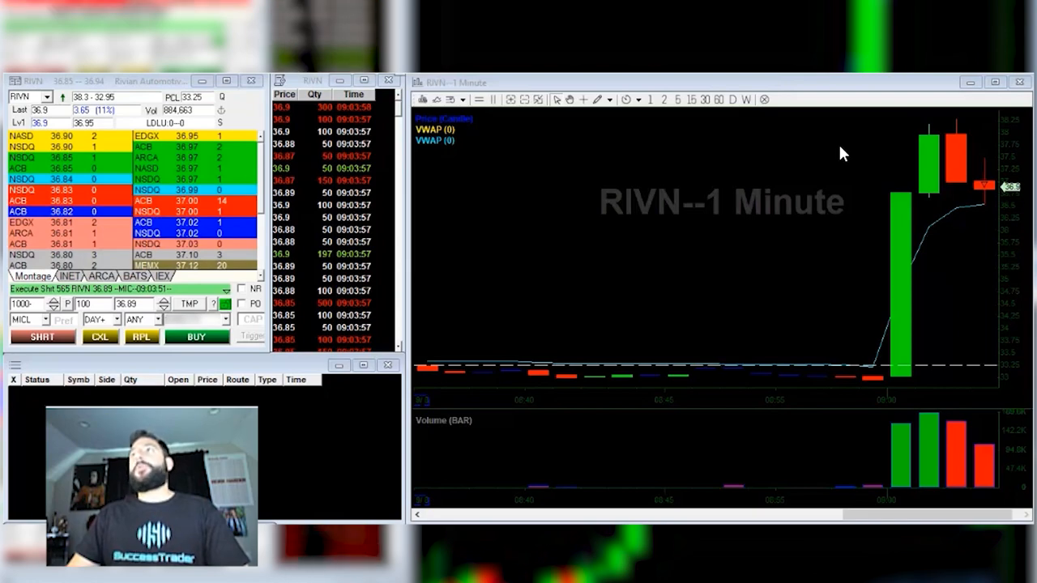
{"action": "mouse_move", "coordinate": [793, 296]}
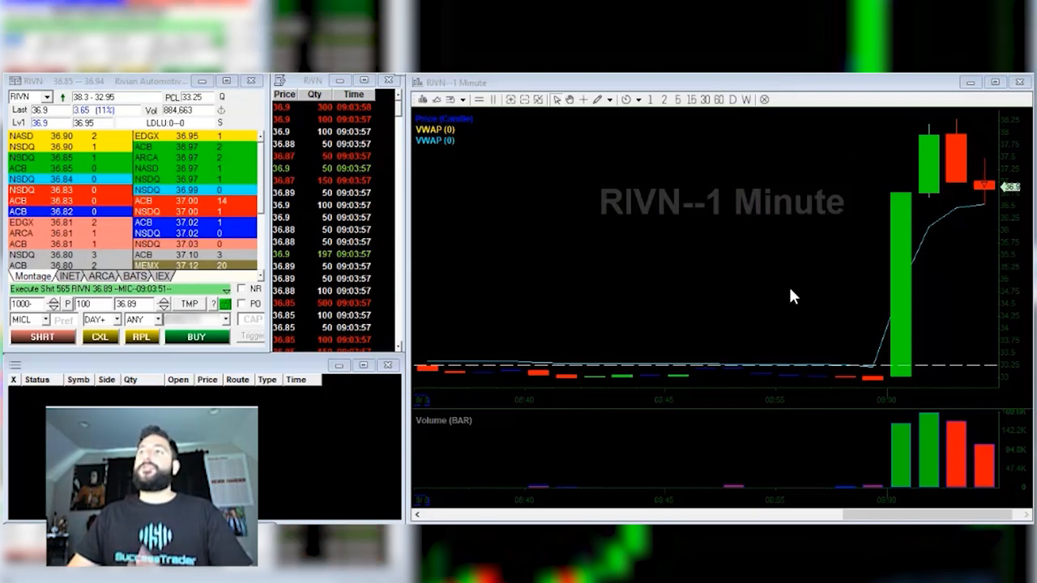